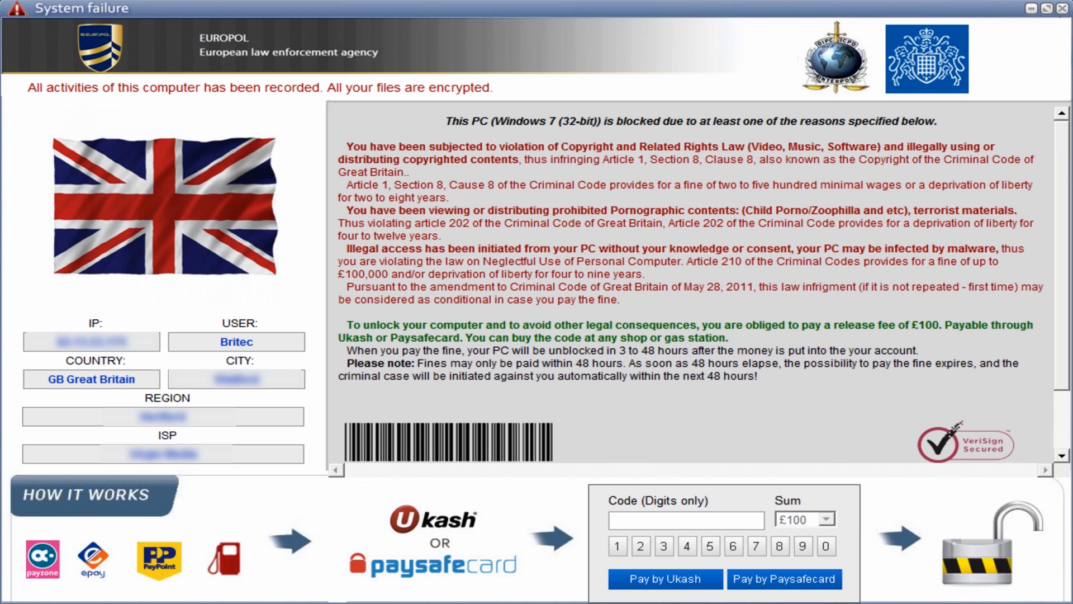
{"action": "mouse_move", "coordinate": [325, 300]}
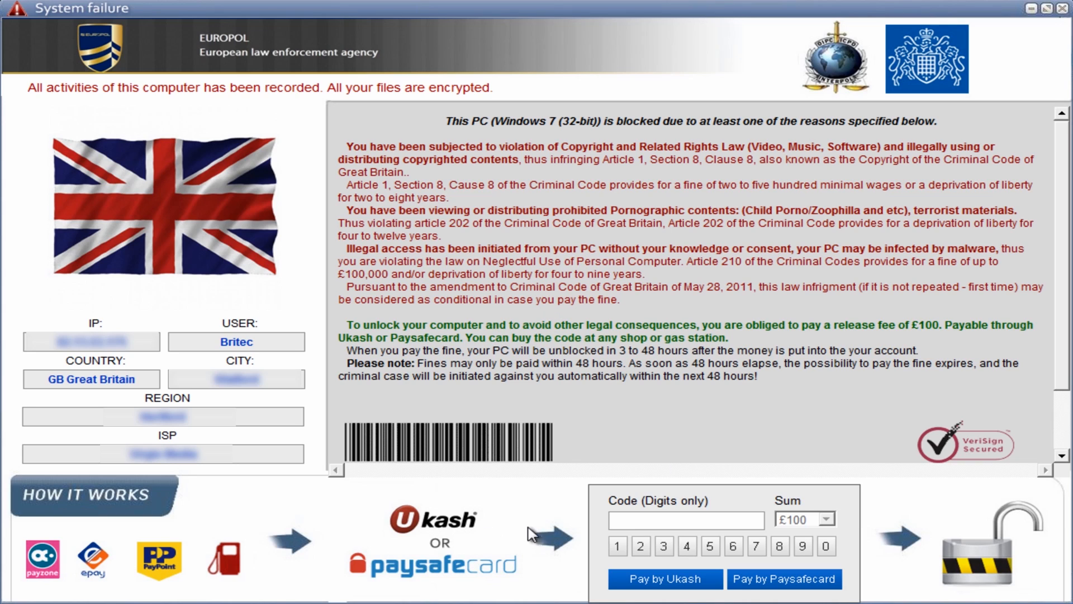
{"action": "mouse_move", "coordinate": [422, 532]}
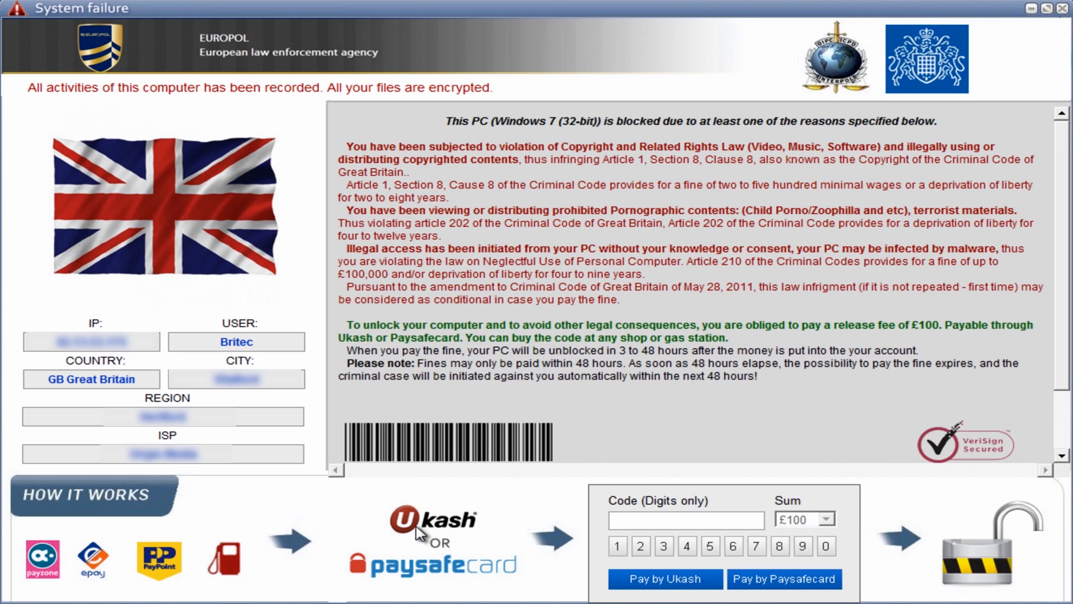
{"action": "mouse_move", "coordinate": [626, 555]}
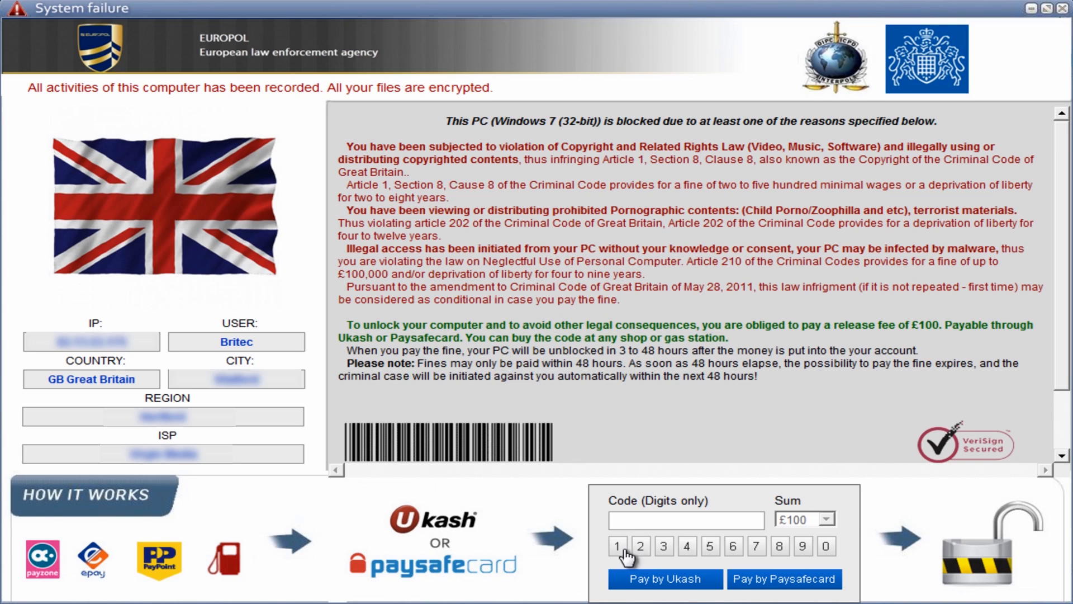
- Submit test code 1235 via Pay by Ukash and acknowledge the 'entered code is invalid' error
{"action": "left_click", "coordinate": [639, 545]}
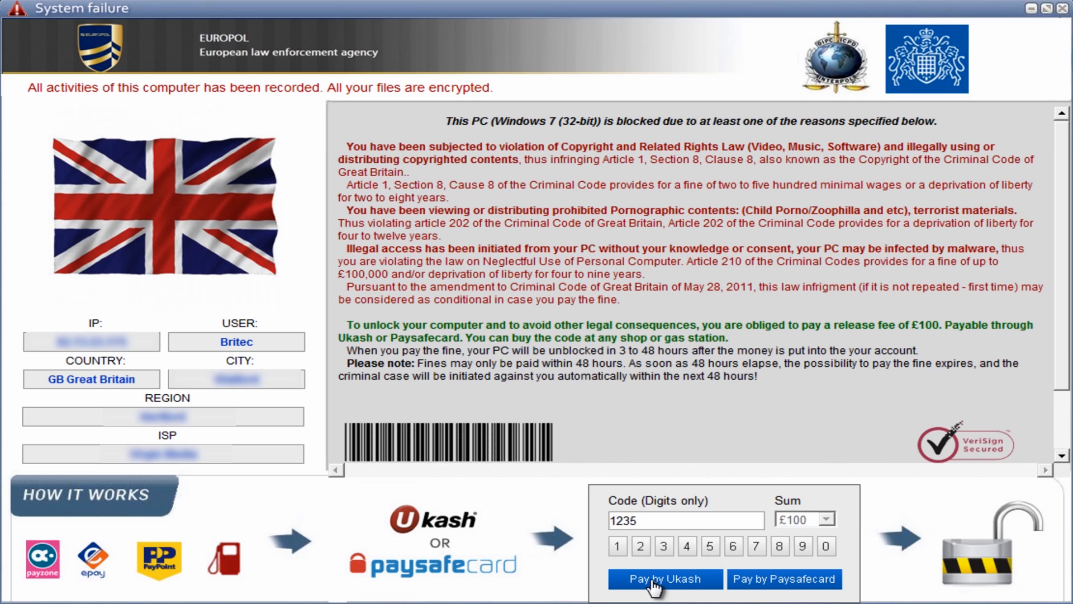
{"action": "left_click", "coordinate": [663, 577]}
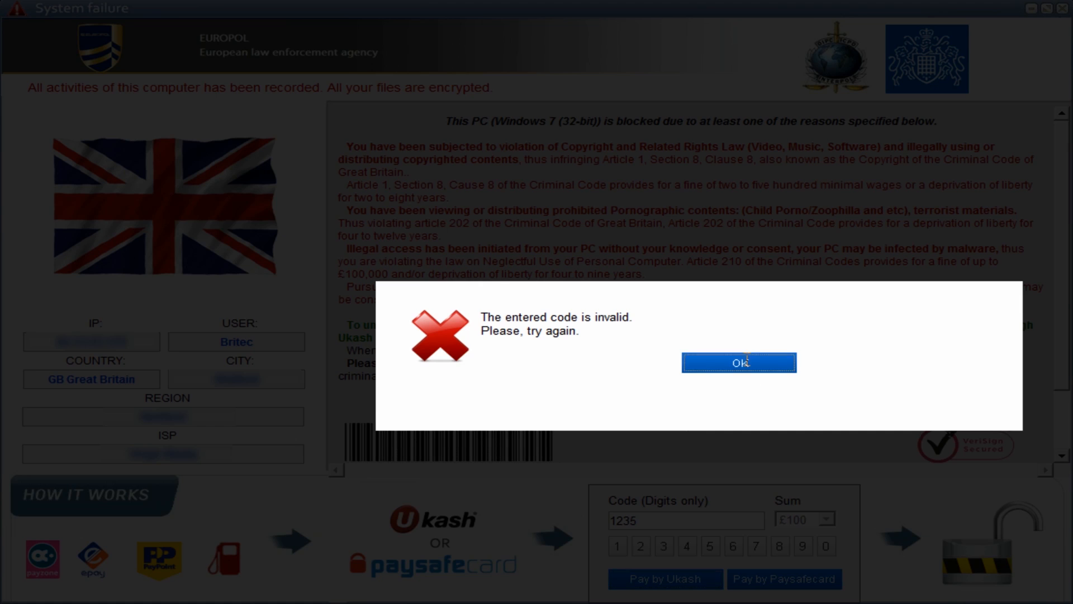
{"action": "left_click", "coordinate": [739, 362]}
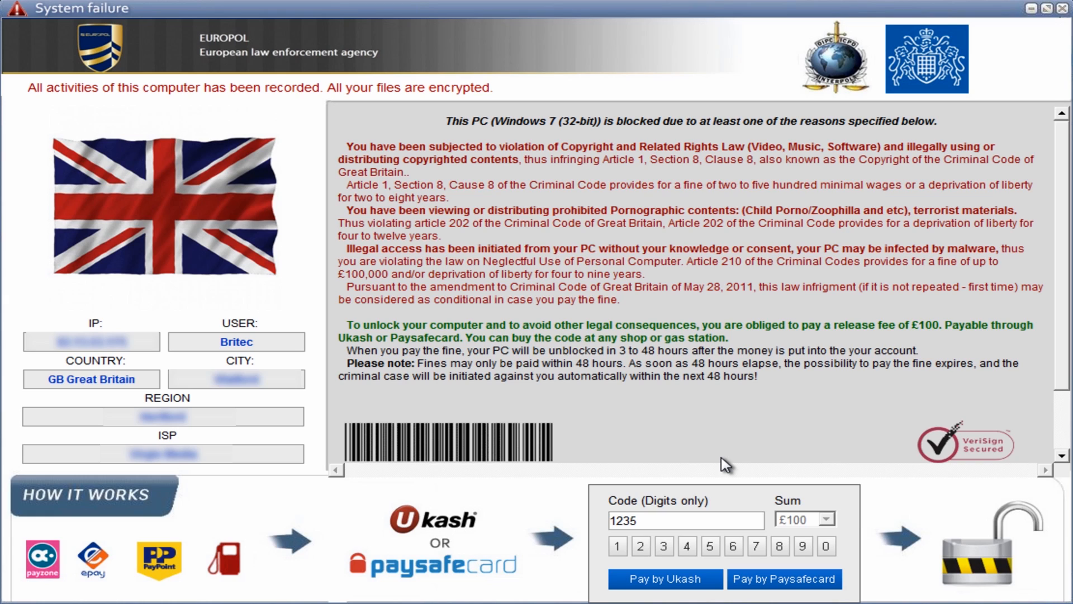
{"action": "mouse_move", "coordinate": [745, 419]}
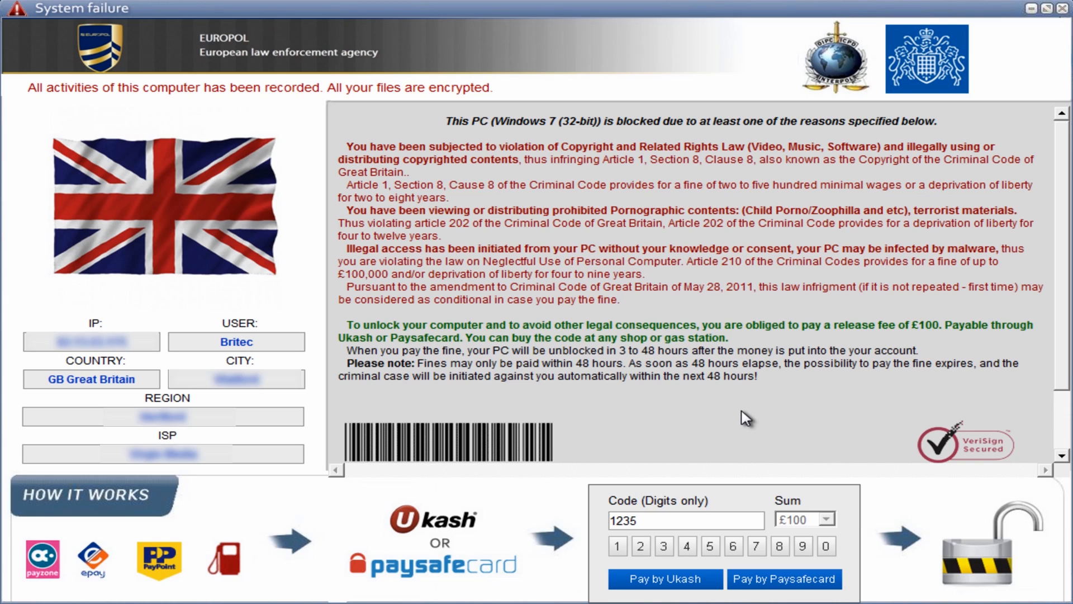
{"action": "mouse_move", "coordinate": [745, 380]}
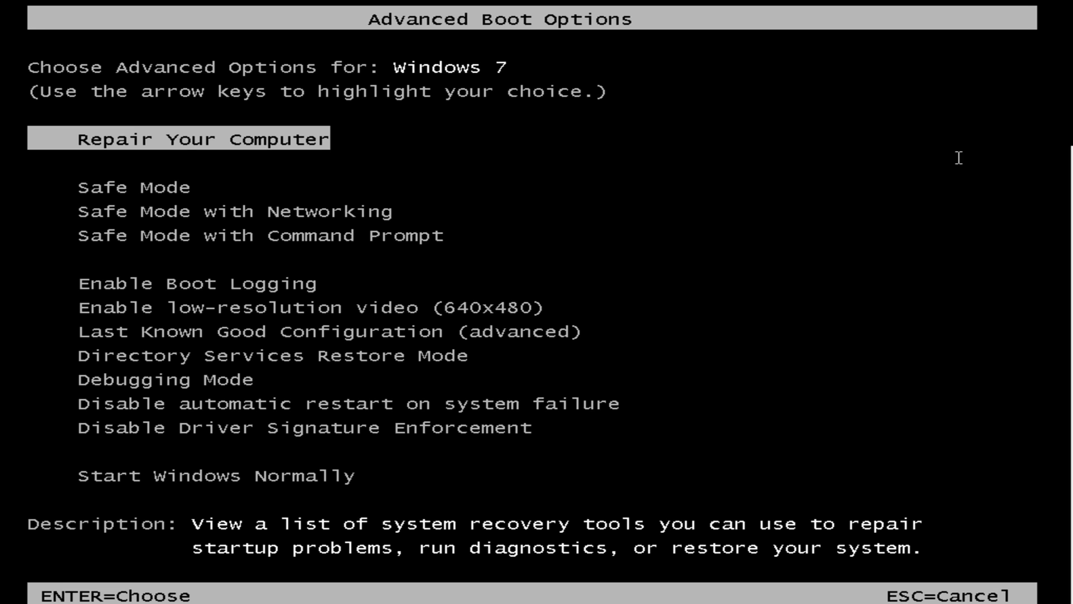
{"action": "mouse_move", "coordinate": [648, 227]}
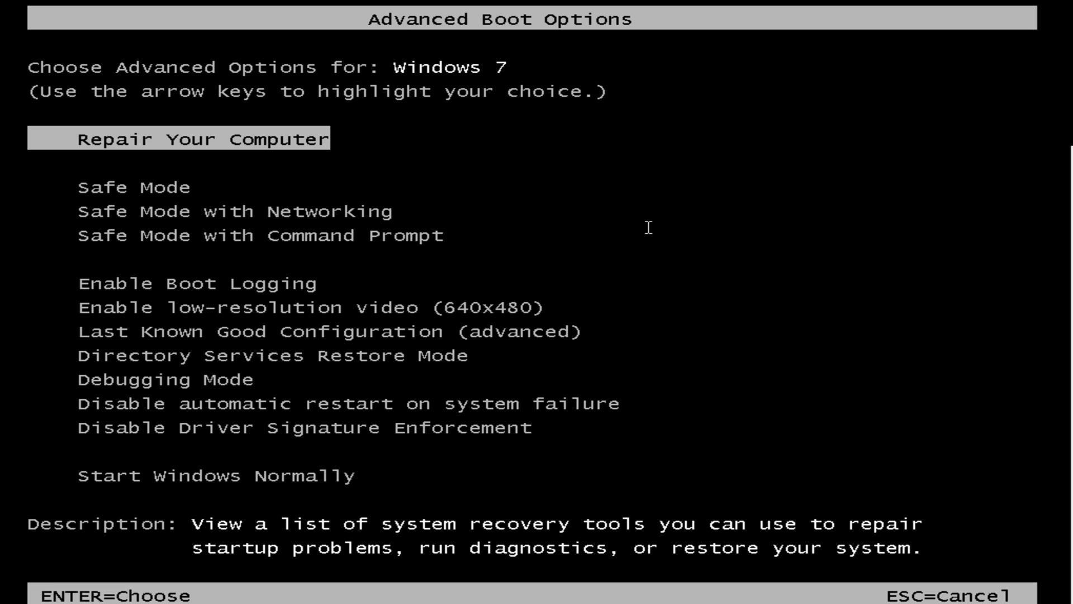
- Highlight Safe Mode with Command Prompt in Advanced Boot Options and boot into it
{"action": "key", "text": "Down"}
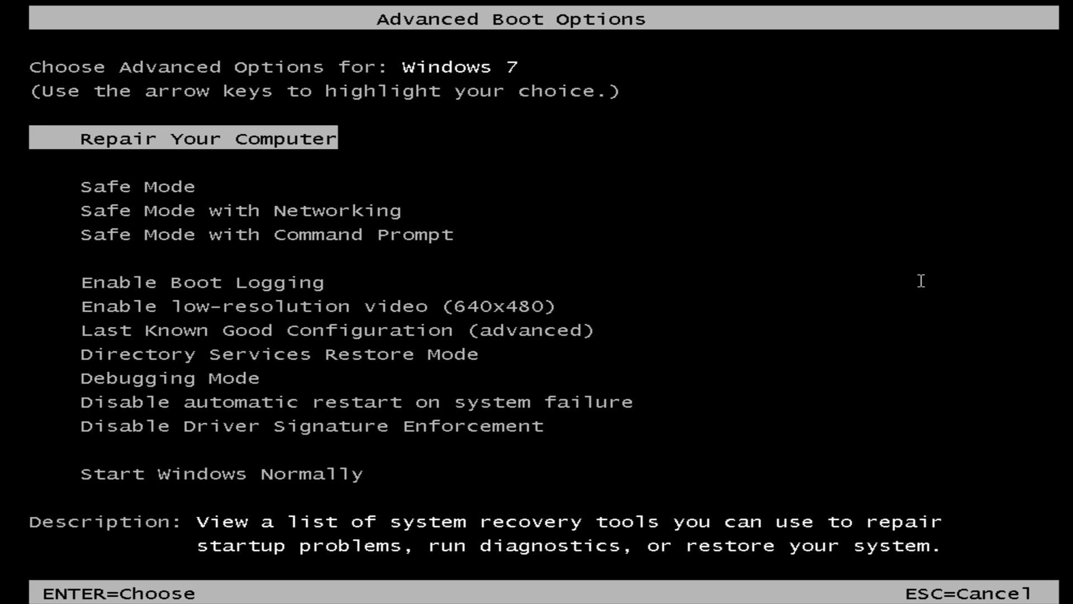
{"action": "key", "text": "Down"}
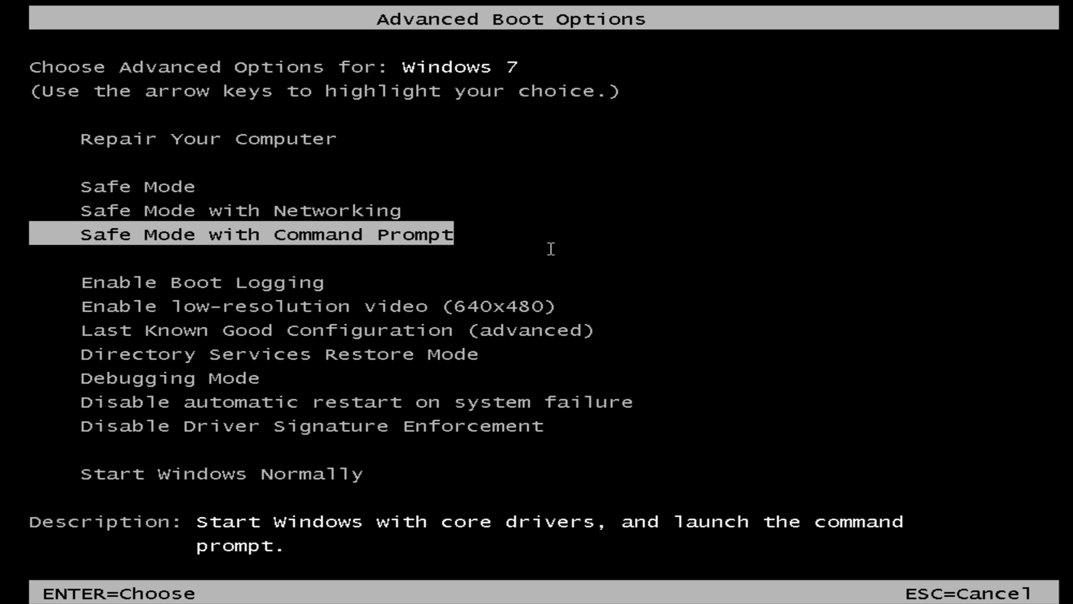
{"action": "mouse_move", "coordinate": [458, 245]}
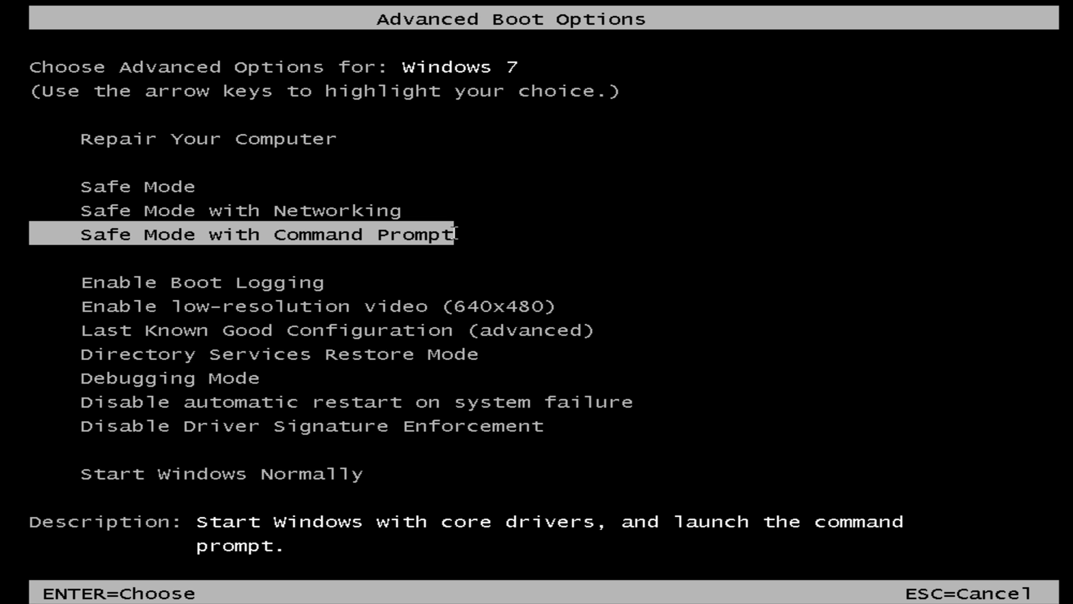
{"action": "mouse_move", "coordinate": [162, 245]}
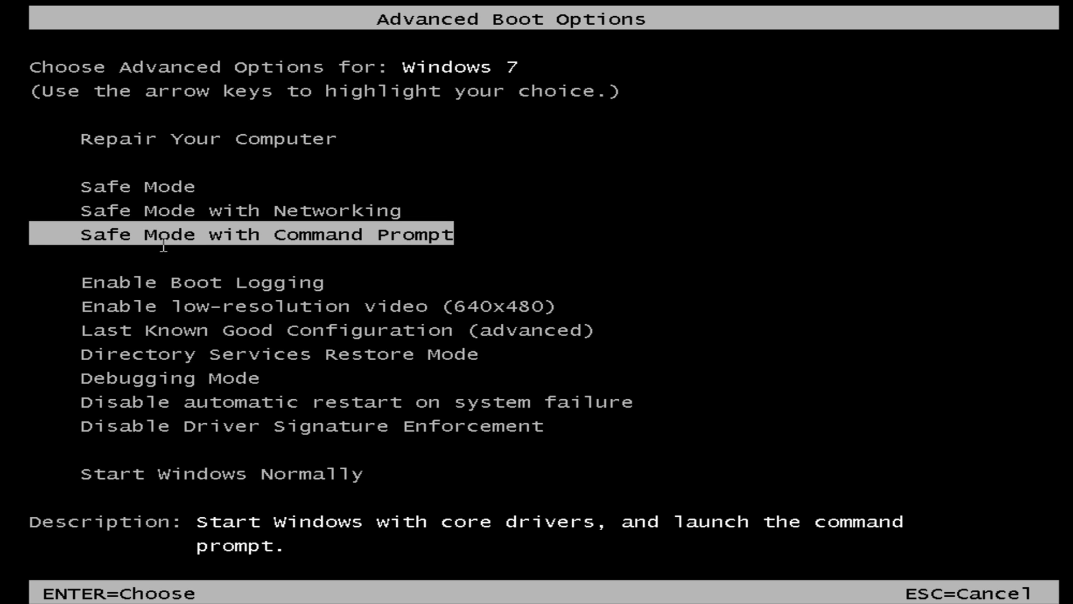
{"action": "mouse_move", "coordinate": [368, 258]}
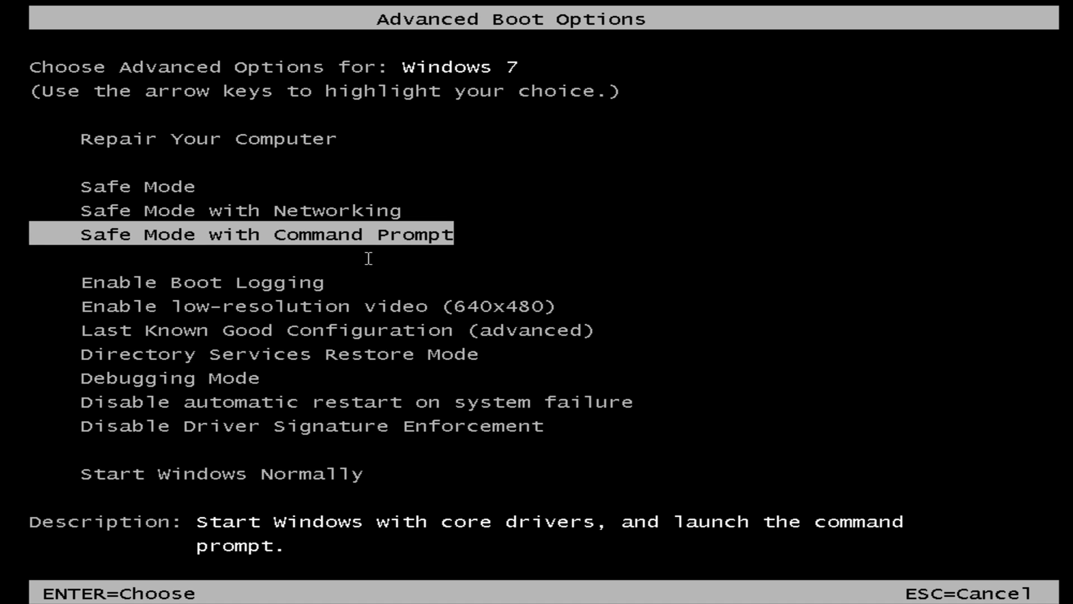
{"action": "key", "text": "Return"}
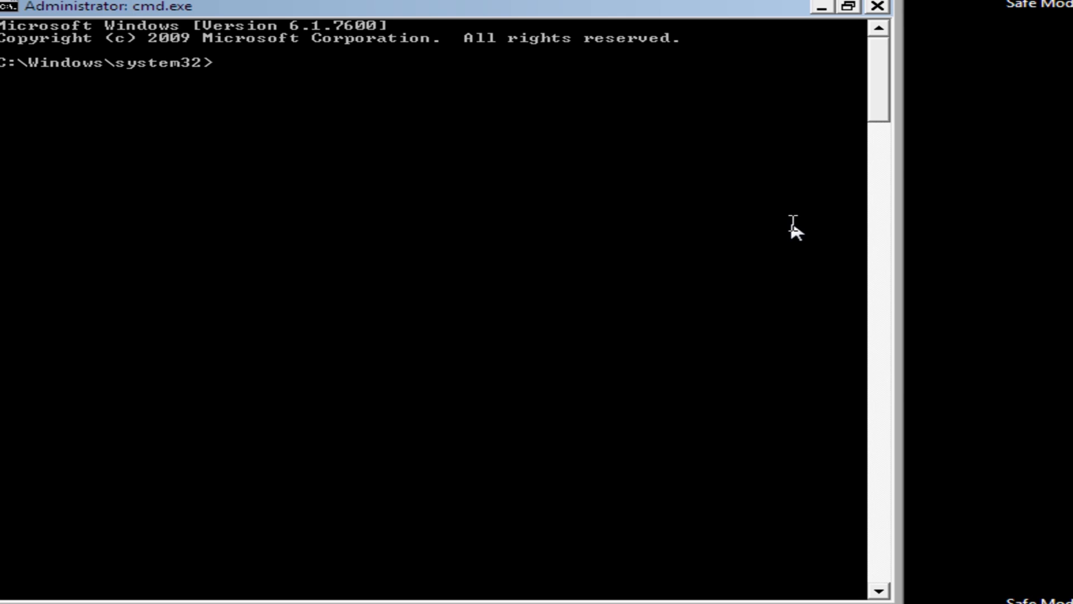
{"action": "mouse_move", "coordinate": [410, 185]}
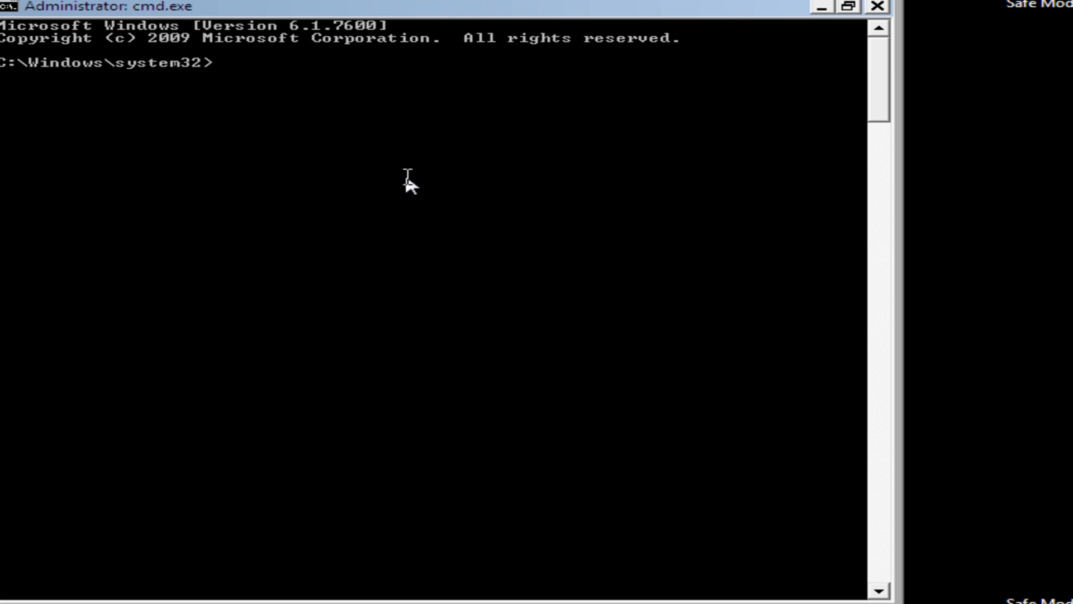
- Run explorer from the C:\Windows\system32 prompt to load the Safe Mode desktop
{"action": "type", "text": "ex"}
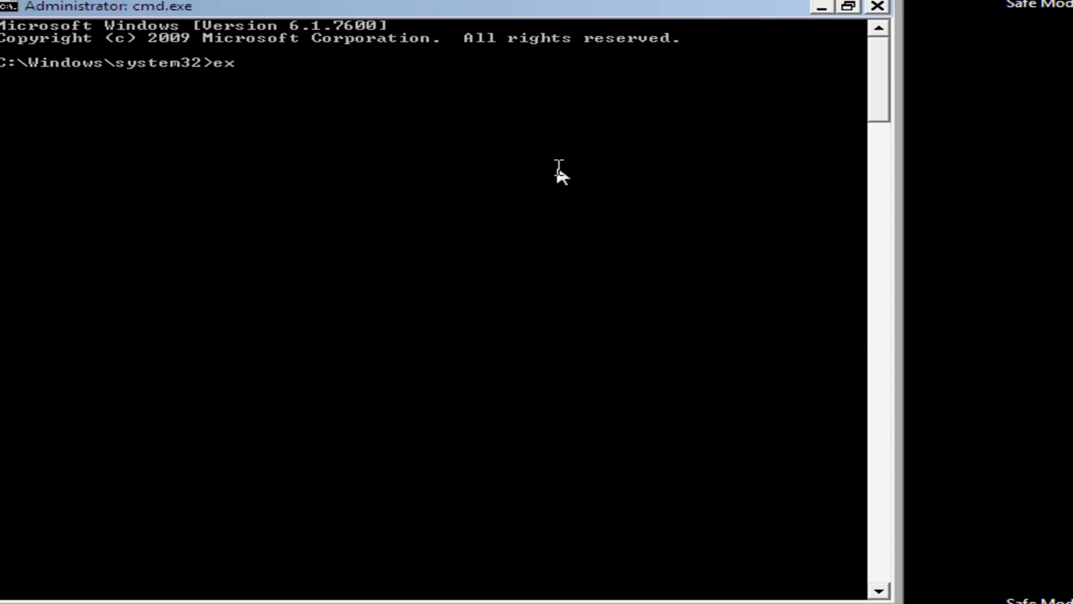
{"action": "type", "text": "plorer"}
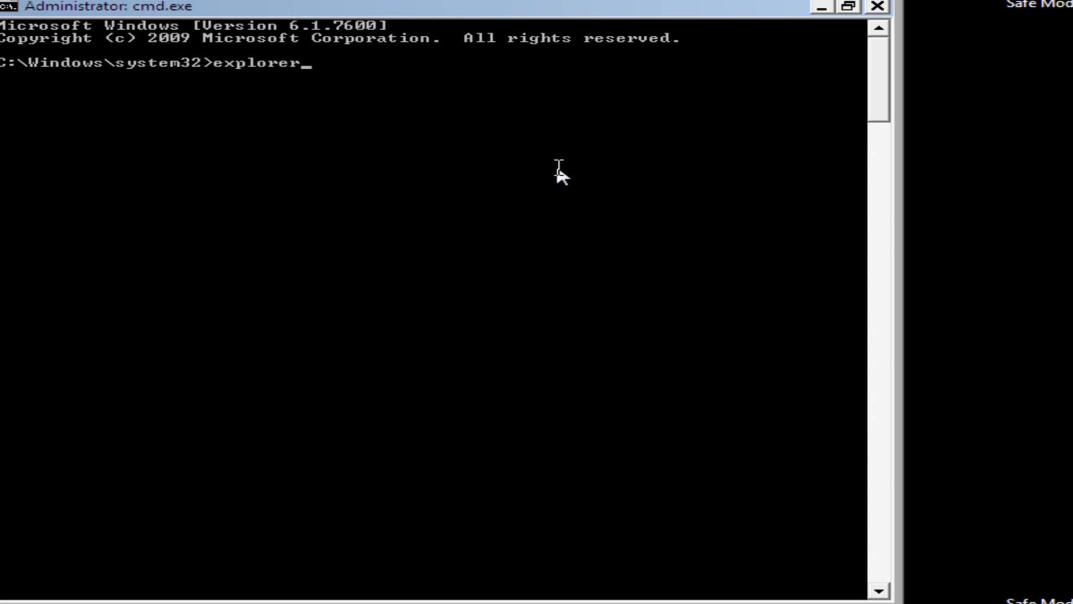
{"action": "key", "text": "Return"}
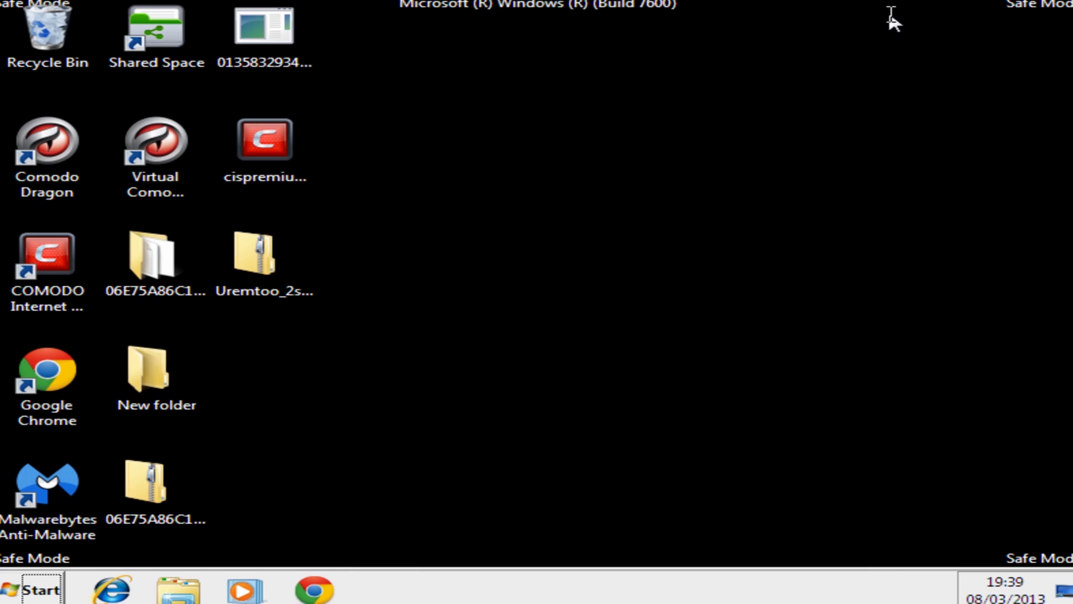
{"action": "mouse_move", "coordinate": [444, 364]}
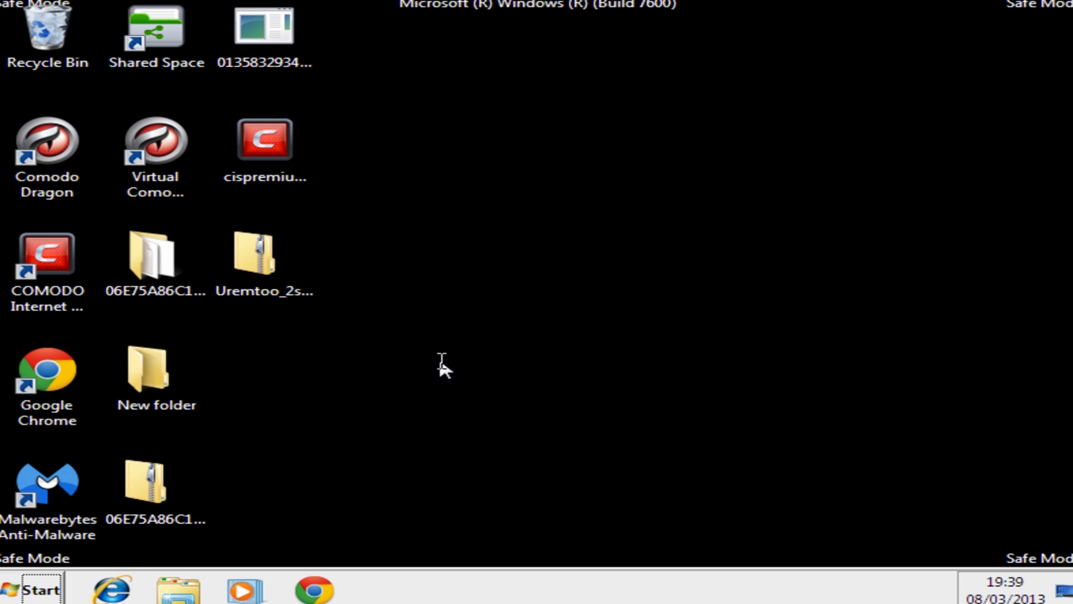
{"action": "right_click", "coordinate": [152, 257]}
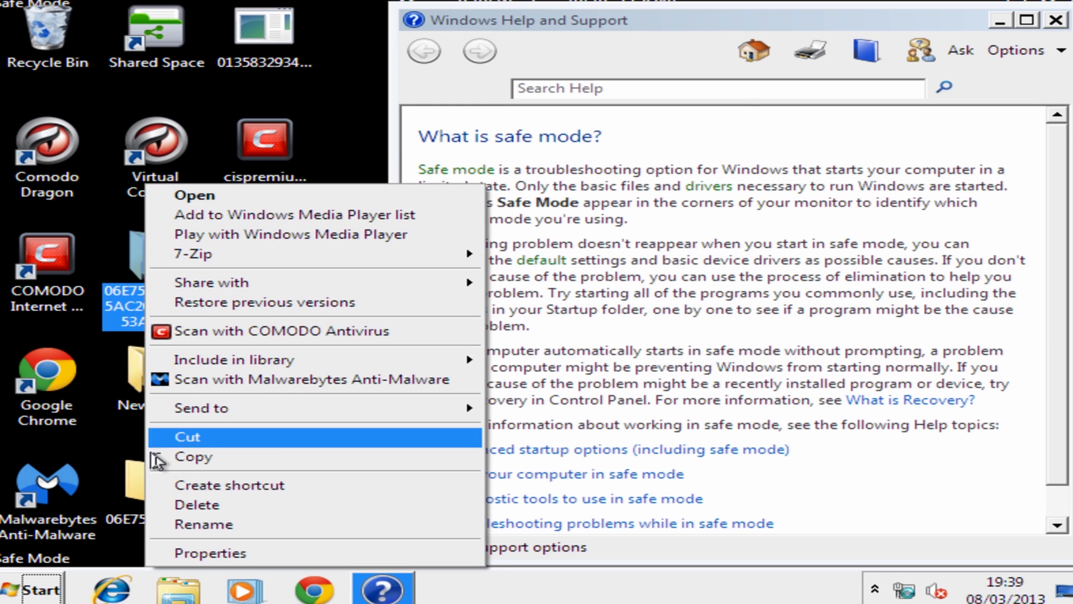
{"action": "left_click", "coordinate": [186, 437]}
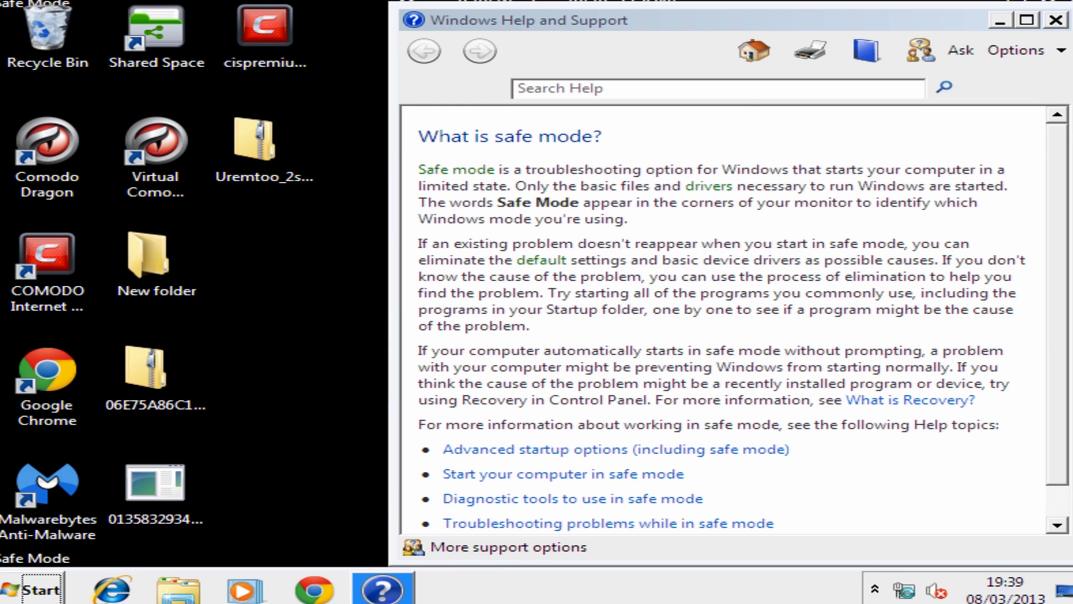
{"action": "right_click", "coordinate": [155, 481]}
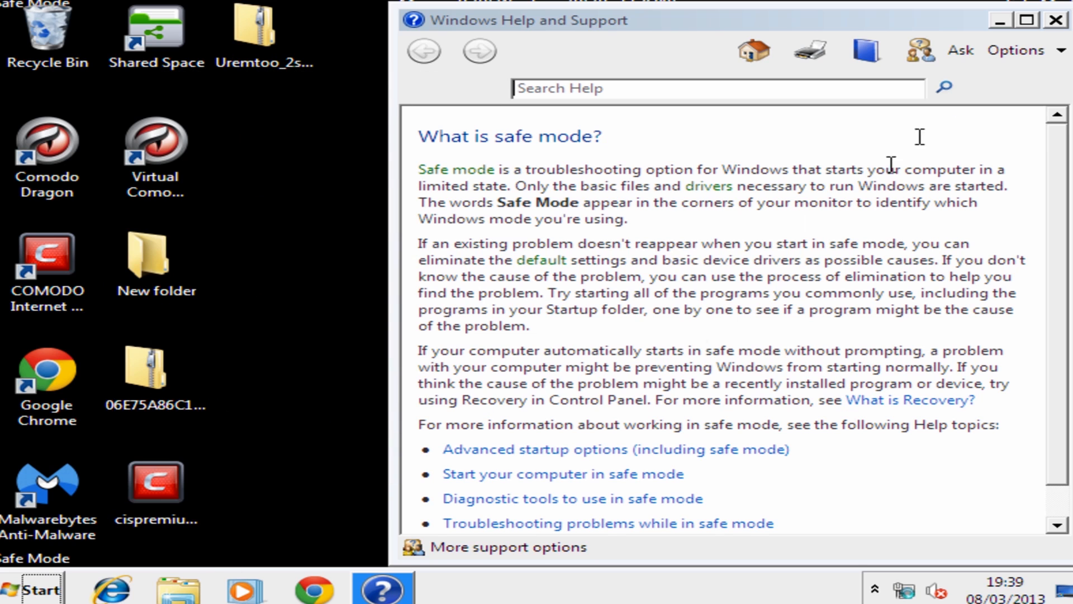
{"action": "left_click", "coordinate": [1054, 20]}
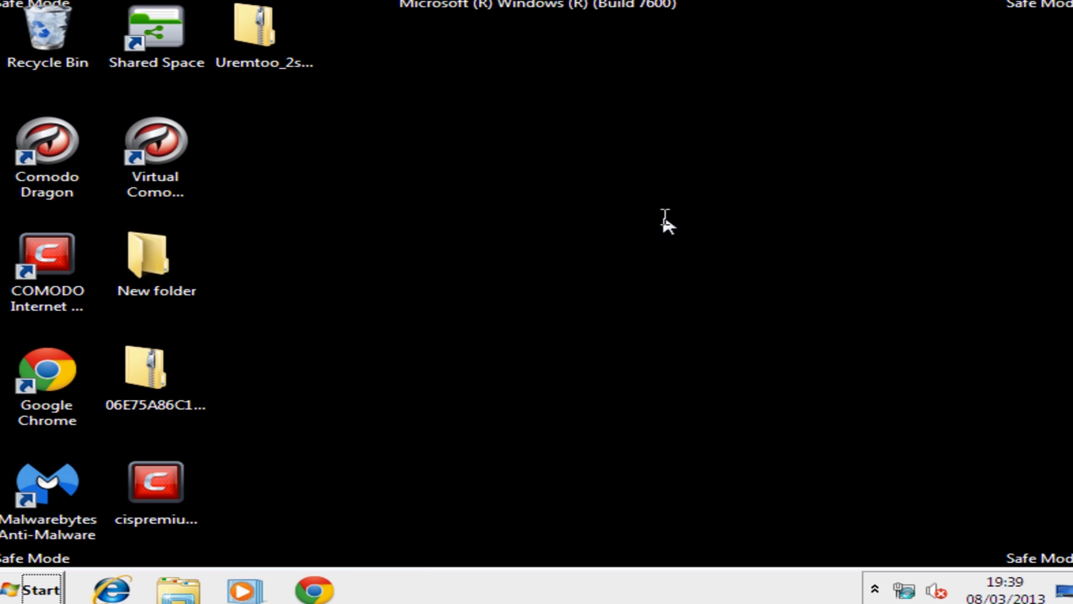
{"action": "mouse_move", "coordinate": [526, 397]}
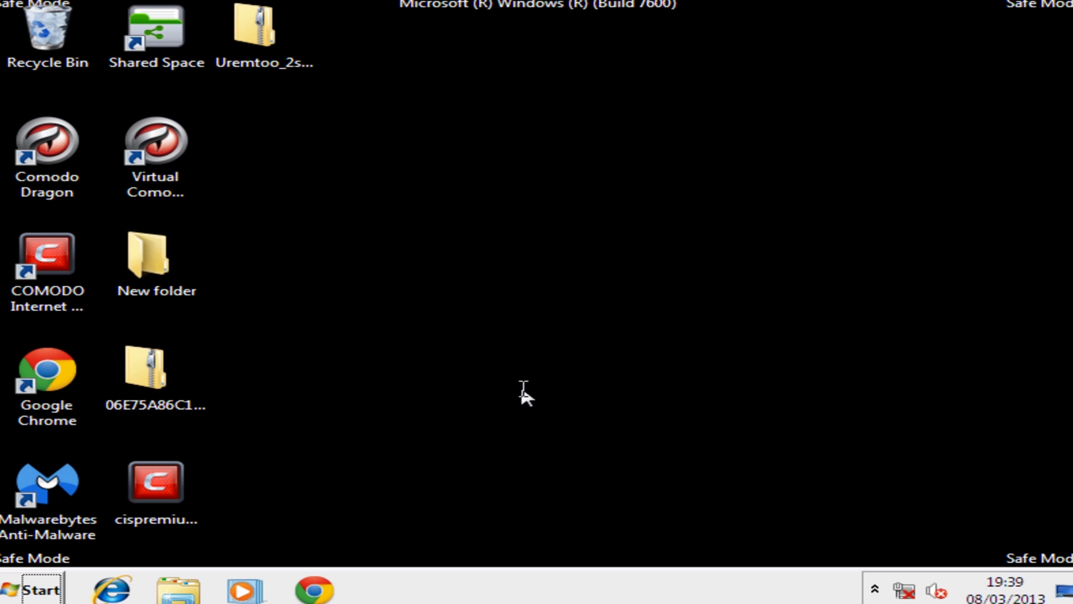
{"action": "left_click", "coordinate": [32, 589]}
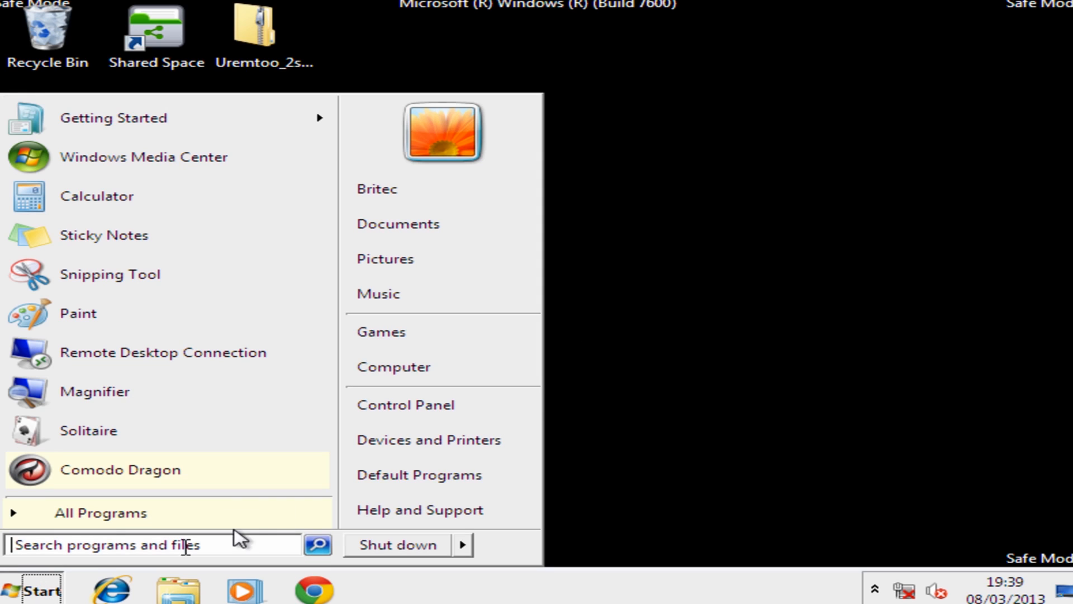
- Browse Computer > Local Disk (C:) > Users > user folder > AppData > Roaming
{"action": "left_click", "coordinate": [392, 367]}
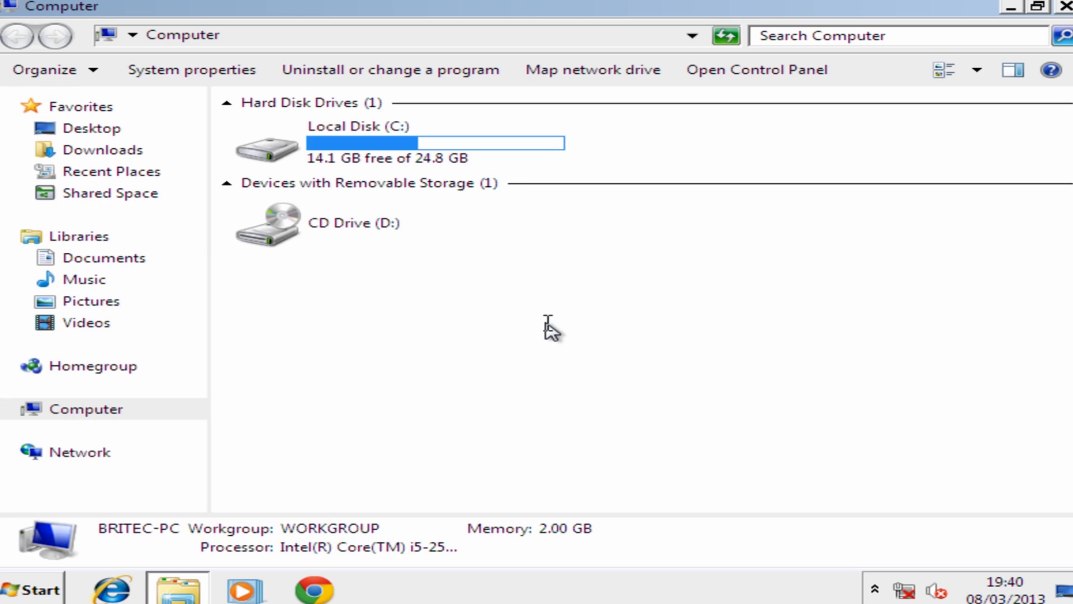
{"action": "double_click", "coordinate": [267, 147]}
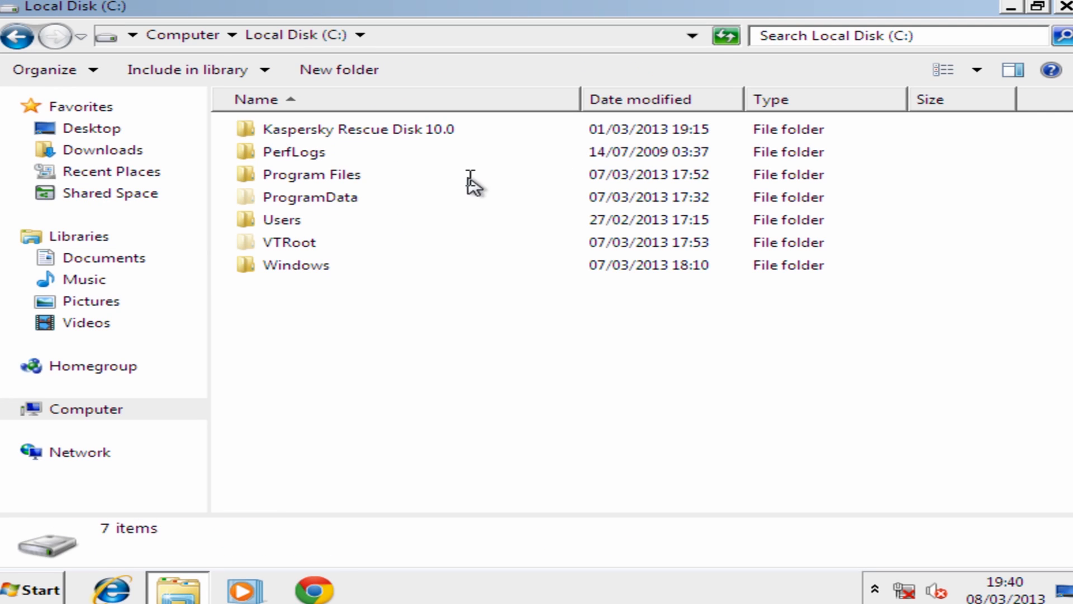
{"action": "double_click", "coordinate": [282, 219]}
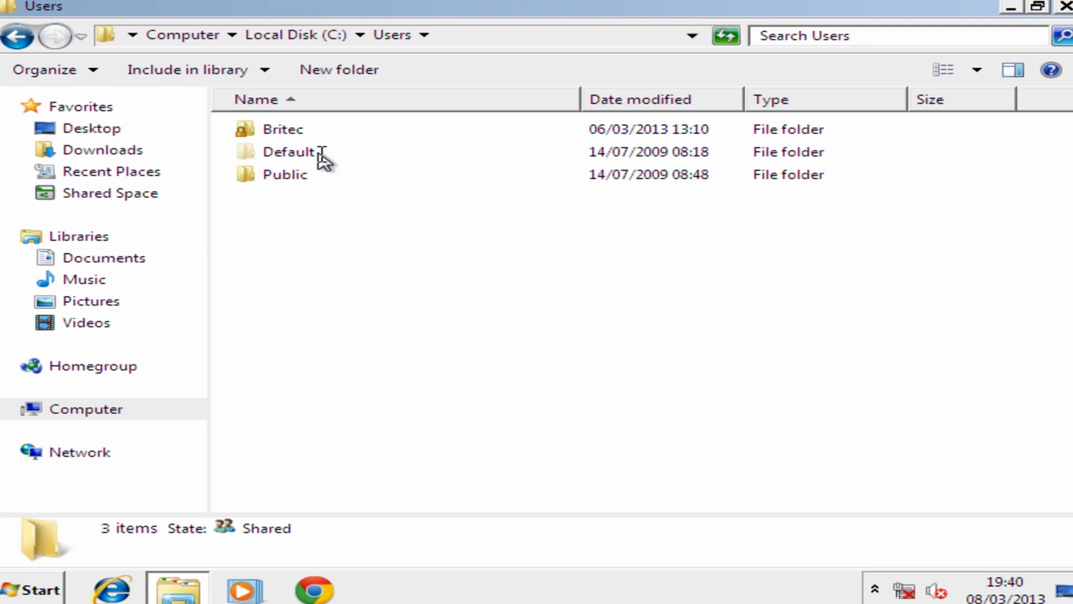
{"action": "double_click", "coordinate": [281, 128]}
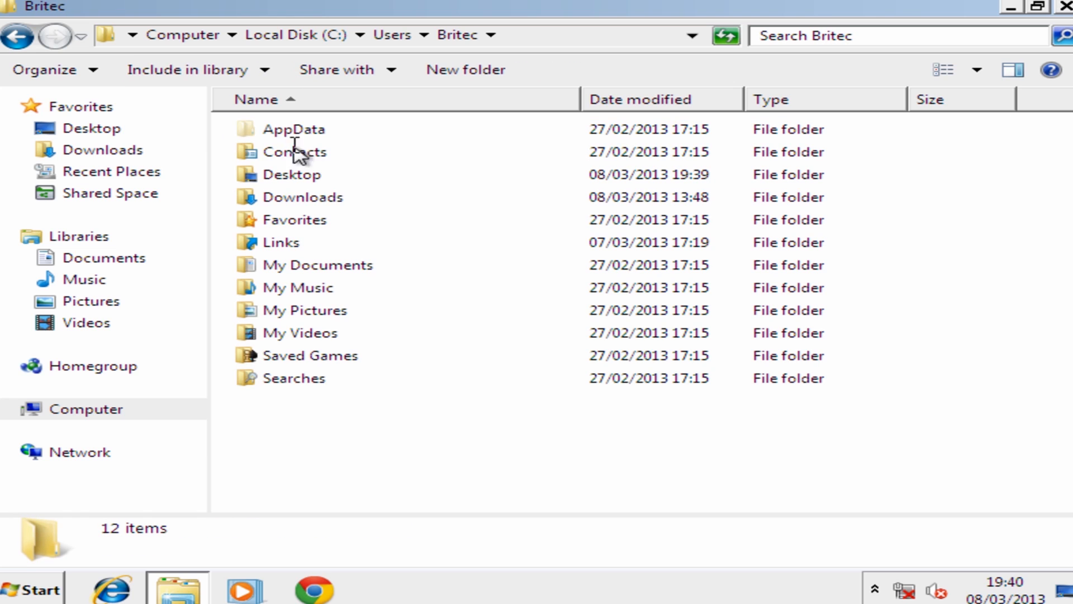
{"action": "double_click", "coordinate": [293, 129]}
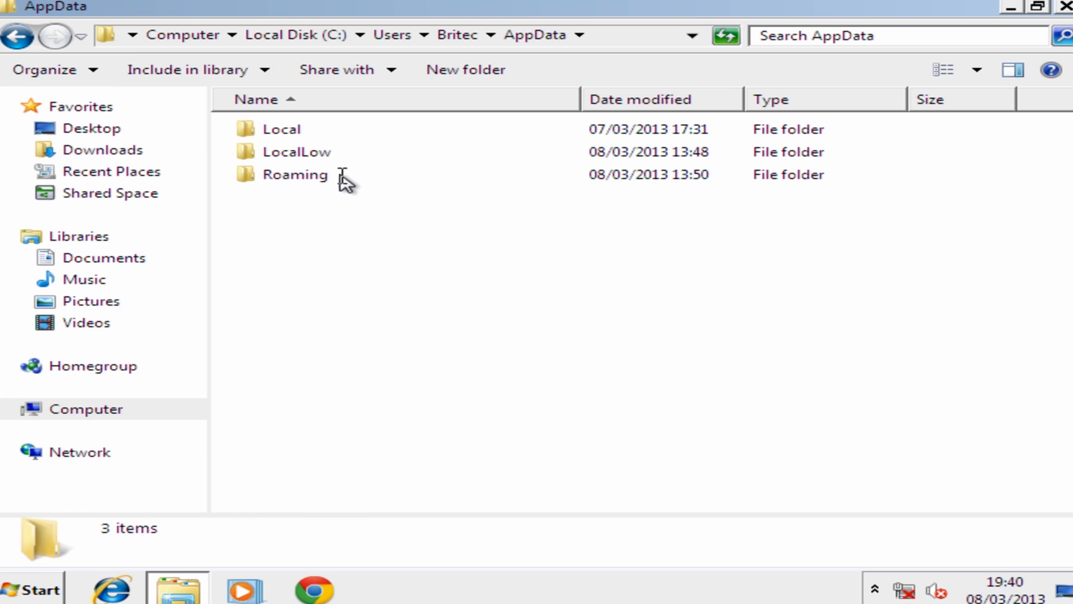
{"action": "mouse_move", "coordinate": [284, 181]}
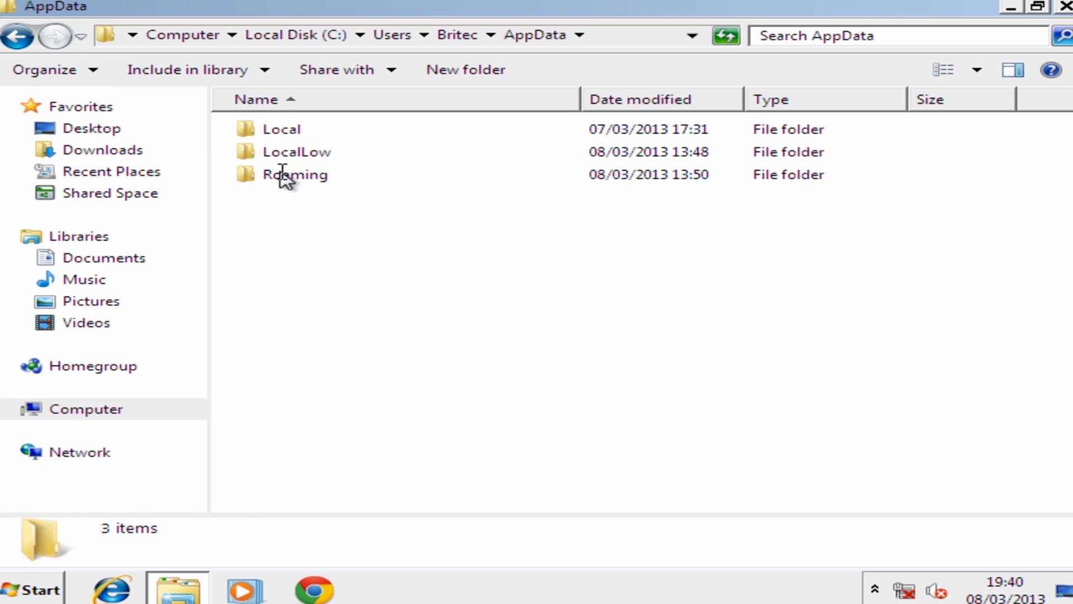
{"action": "double_click", "coordinate": [294, 174]}
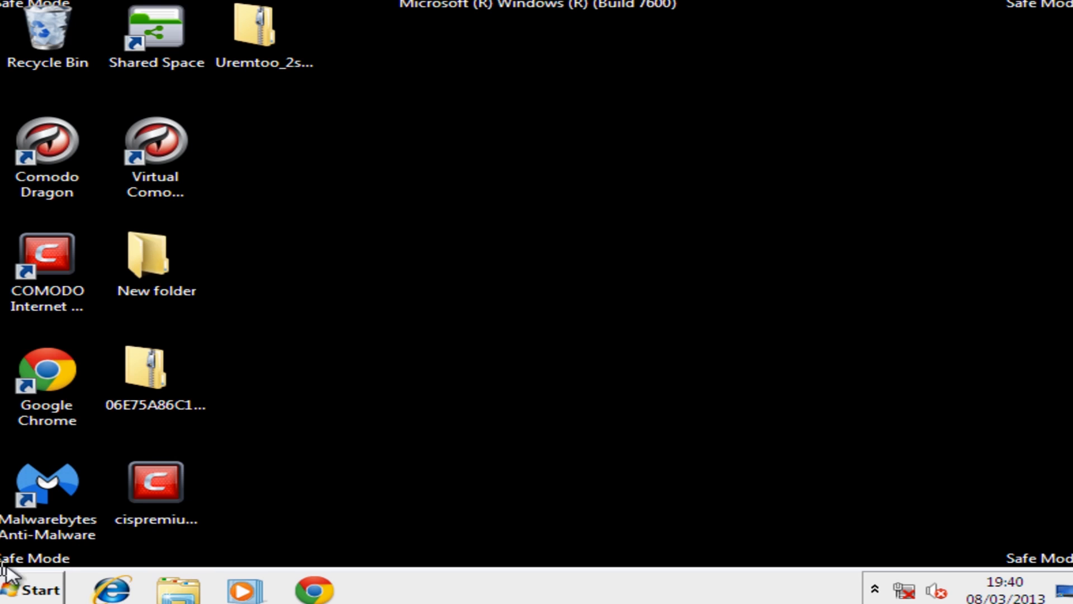
- Restart the computer from the Start menu's Shut down options to leave Safe Mode
{"action": "left_click", "coordinate": [33, 586]}
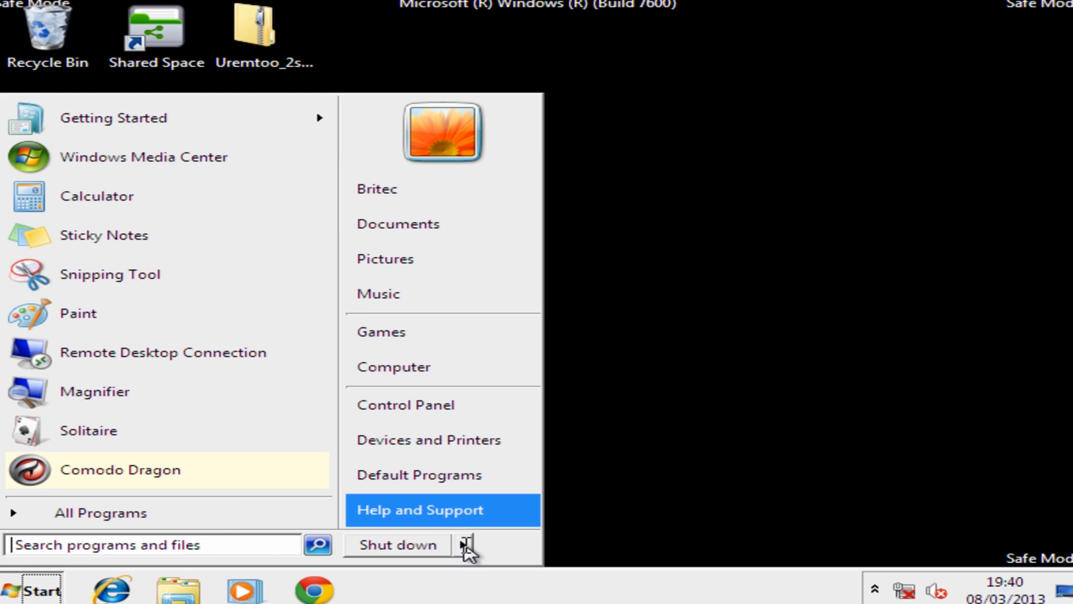
{"action": "left_click", "coordinate": [466, 544]}
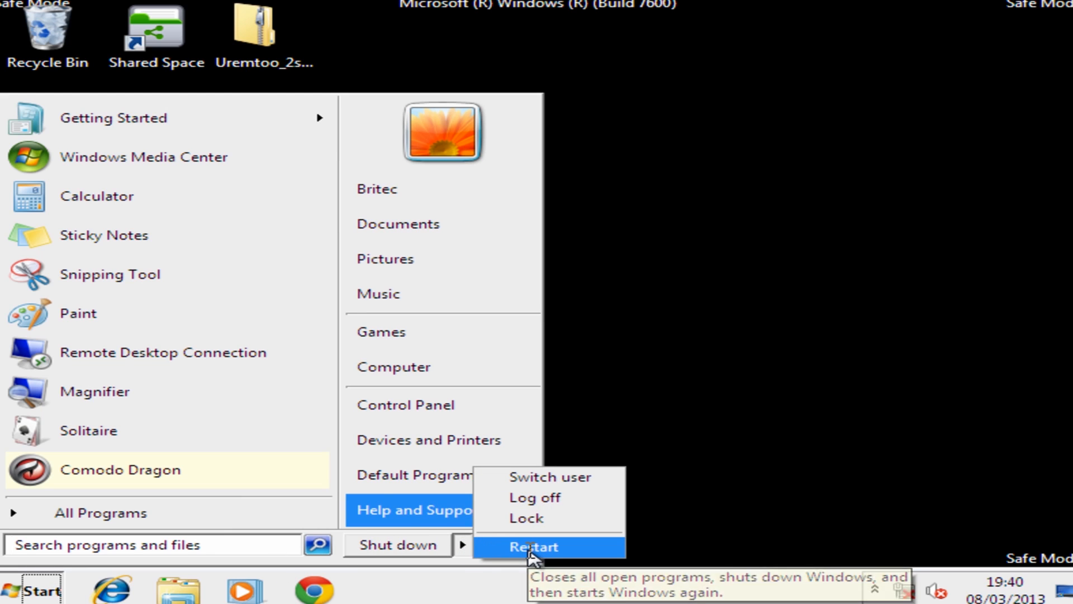
{"action": "left_click", "coordinate": [533, 546]}
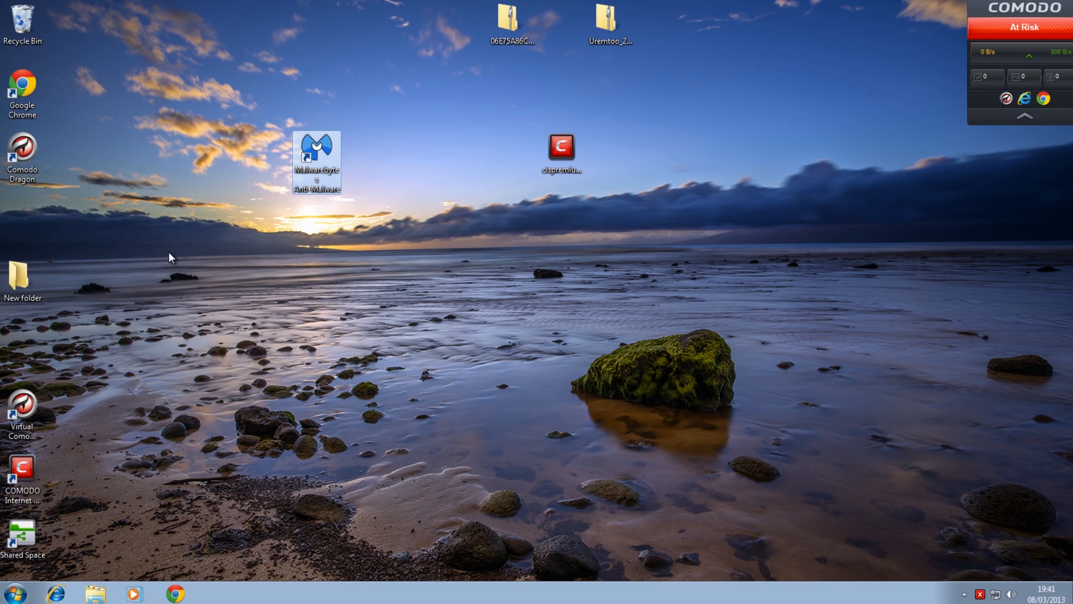
{"action": "mouse_move", "coordinate": [324, 313]}
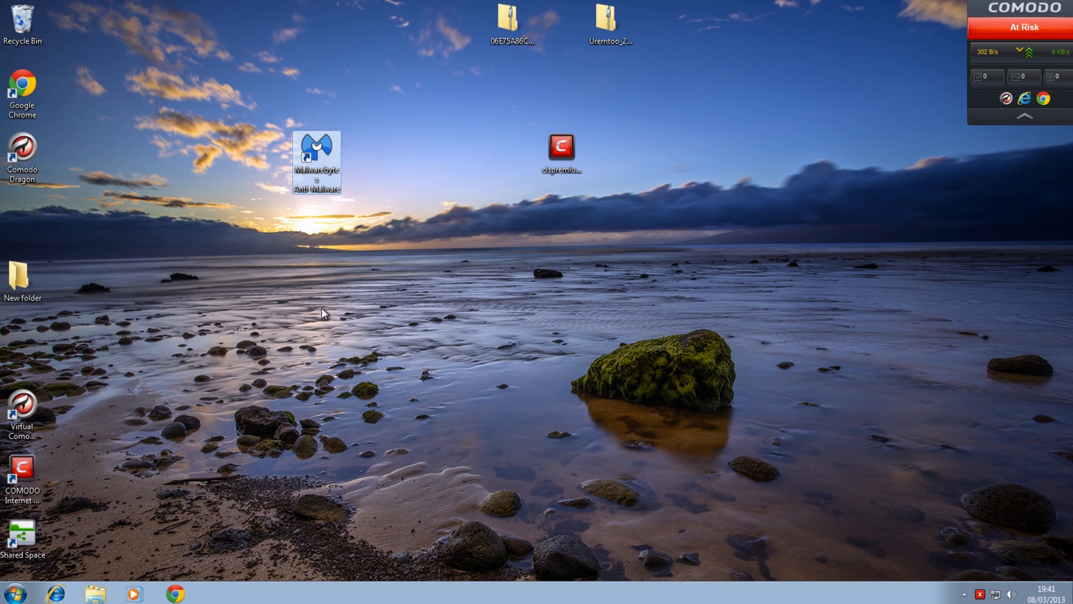
{"action": "mouse_move", "coordinate": [319, 155]}
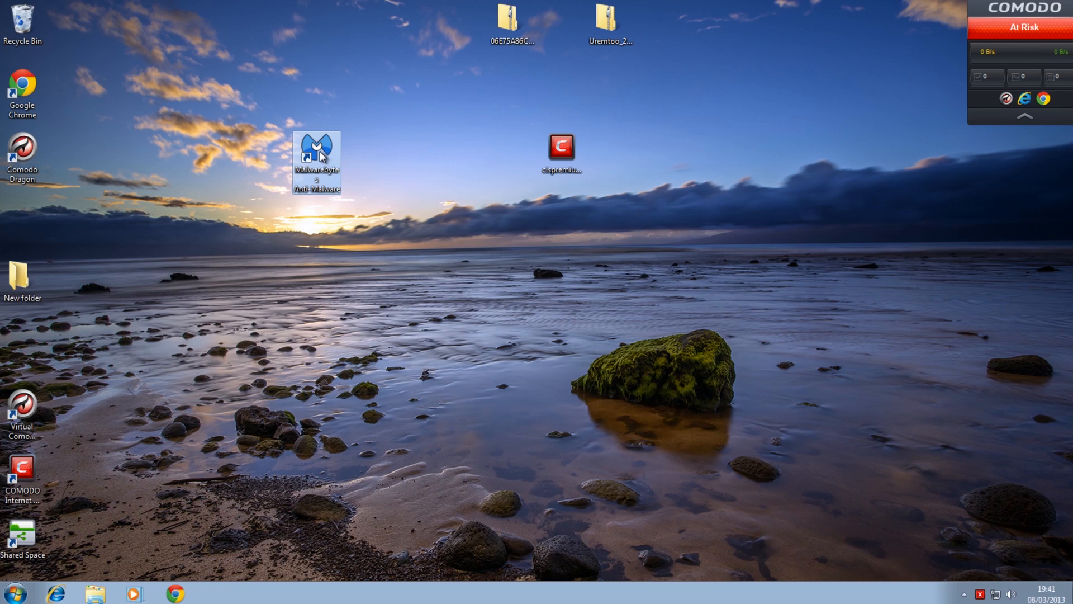
{"action": "mouse_move", "coordinate": [316, 154]}
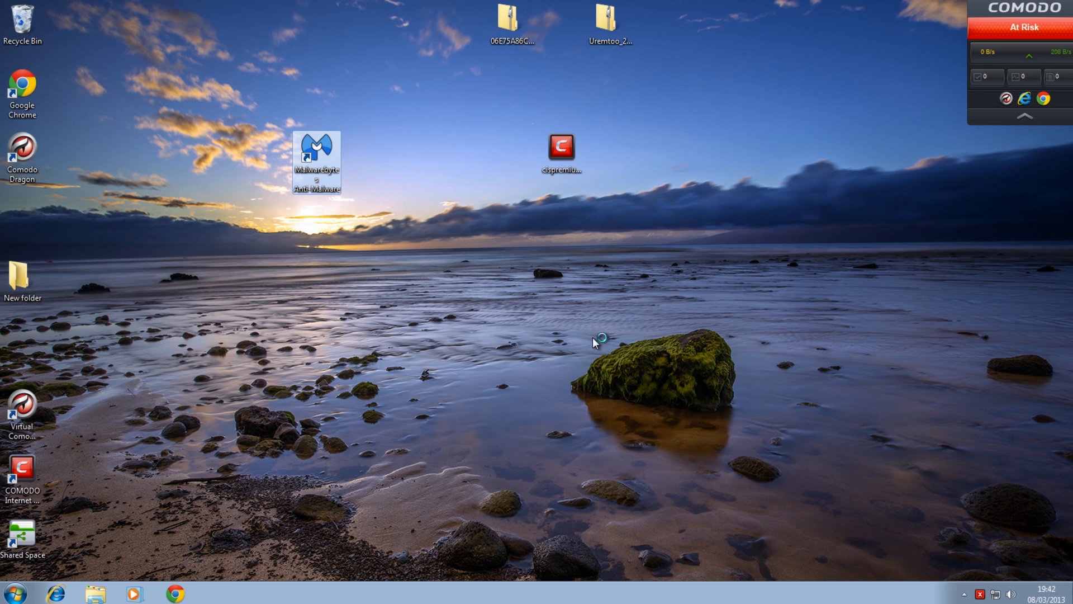
- Launch Malwarebytes and update its database to v2013.03.08.15, acknowledging the success message
{"action": "double_click", "coordinate": [316, 161]}
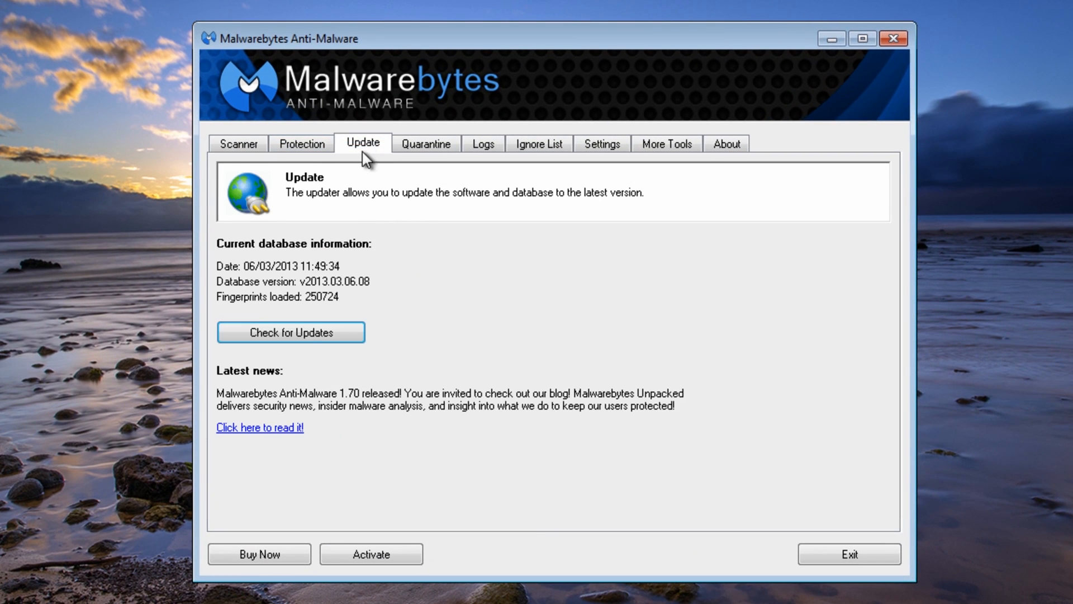
{"action": "left_click", "coordinate": [291, 332]}
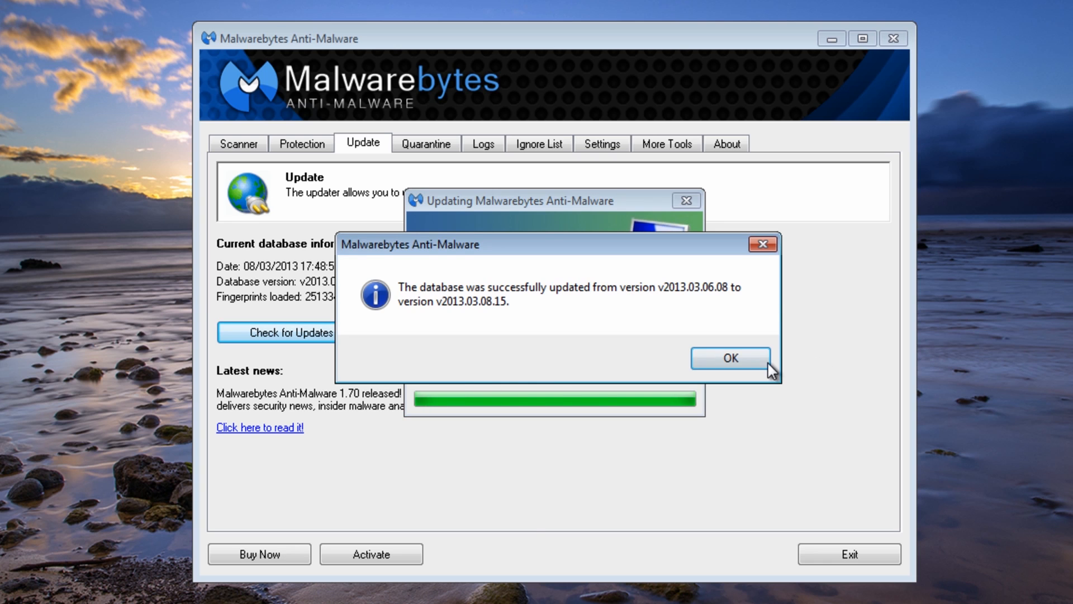
{"action": "left_click", "coordinate": [730, 358]}
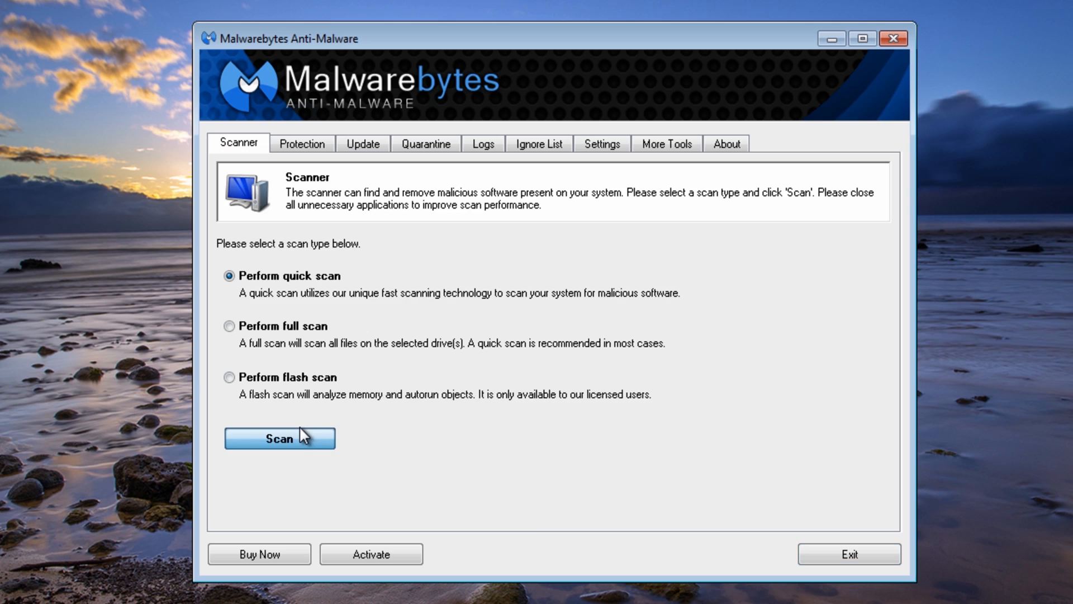
- Run a quick scan of 183080 objects finding 3 threats and acknowledge completion
{"action": "left_click", "coordinate": [279, 438]}
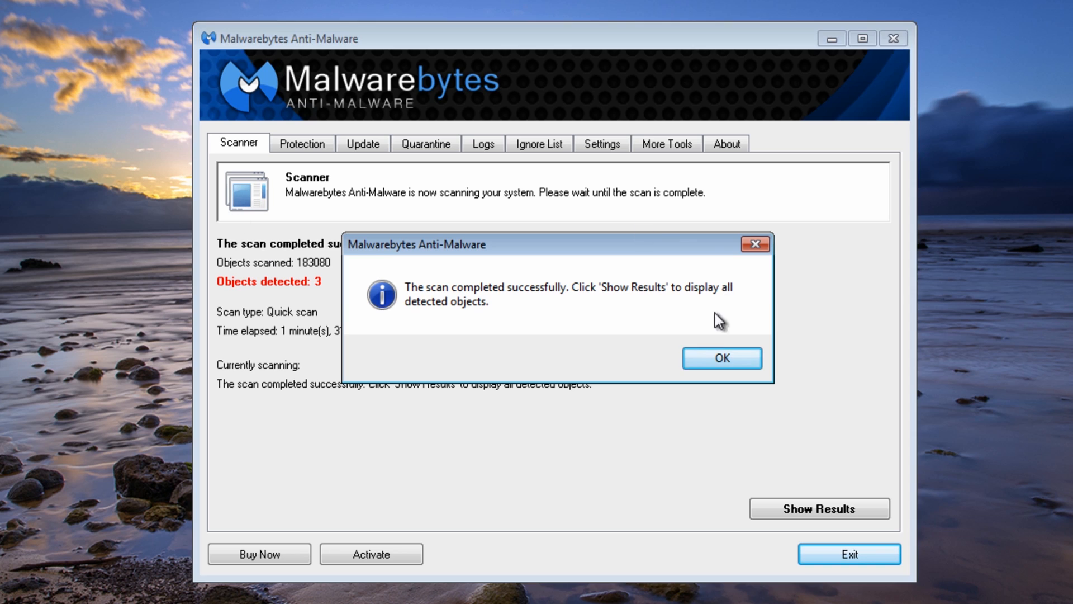
{"action": "left_click", "coordinate": [721, 357]}
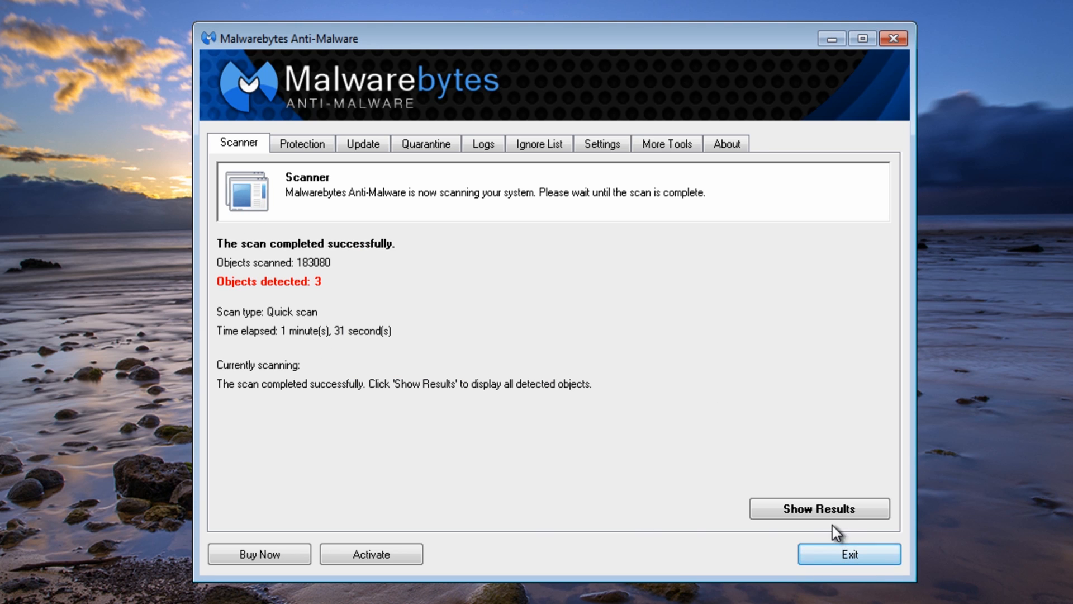
- Show the three detected Trojans, remove them all, and exit Malwarebytes
{"action": "left_click", "coordinate": [819, 507]}
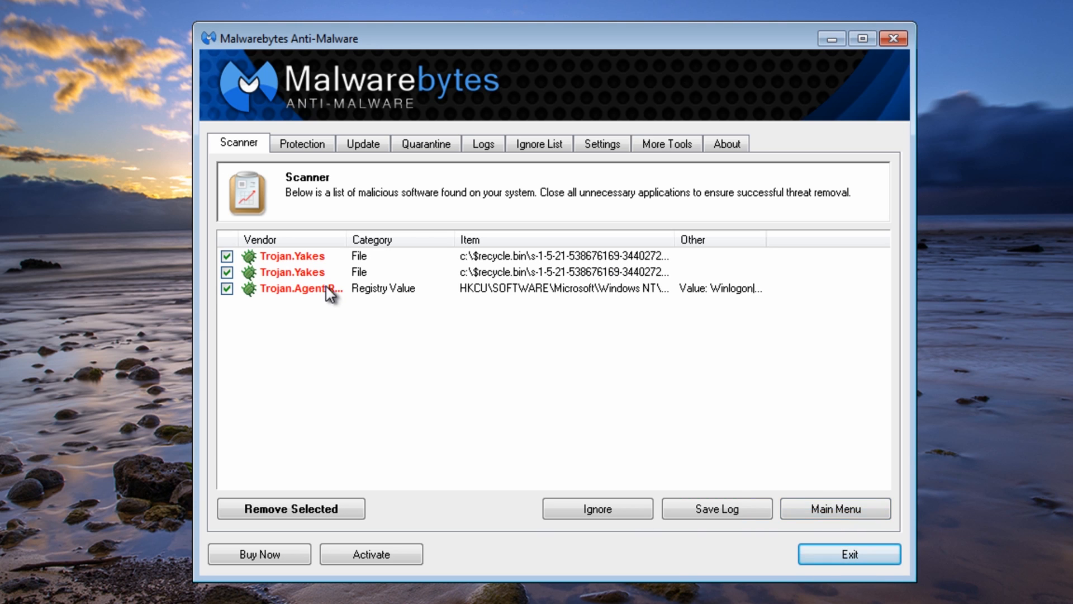
{"action": "mouse_move", "coordinate": [614, 280]}
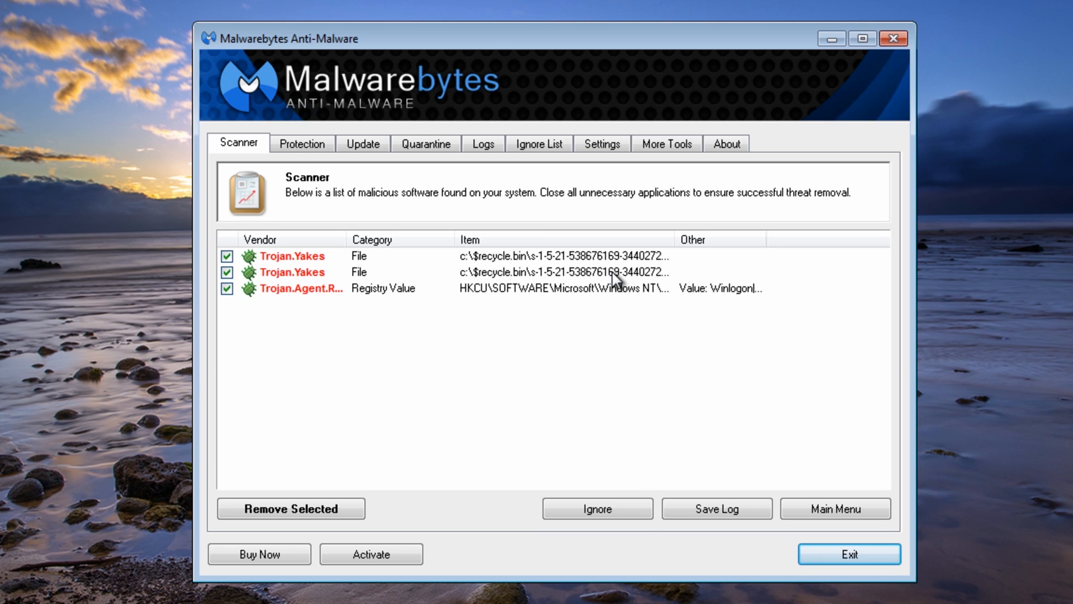
{"action": "mouse_move", "coordinate": [338, 305]}
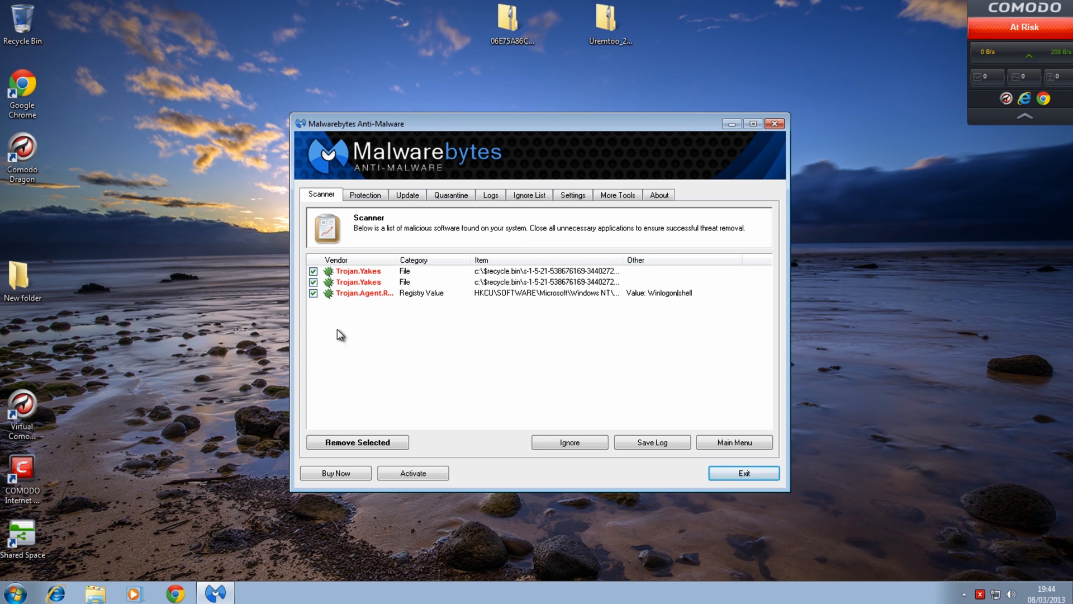
{"action": "left_click", "coordinate": [650, 441]}
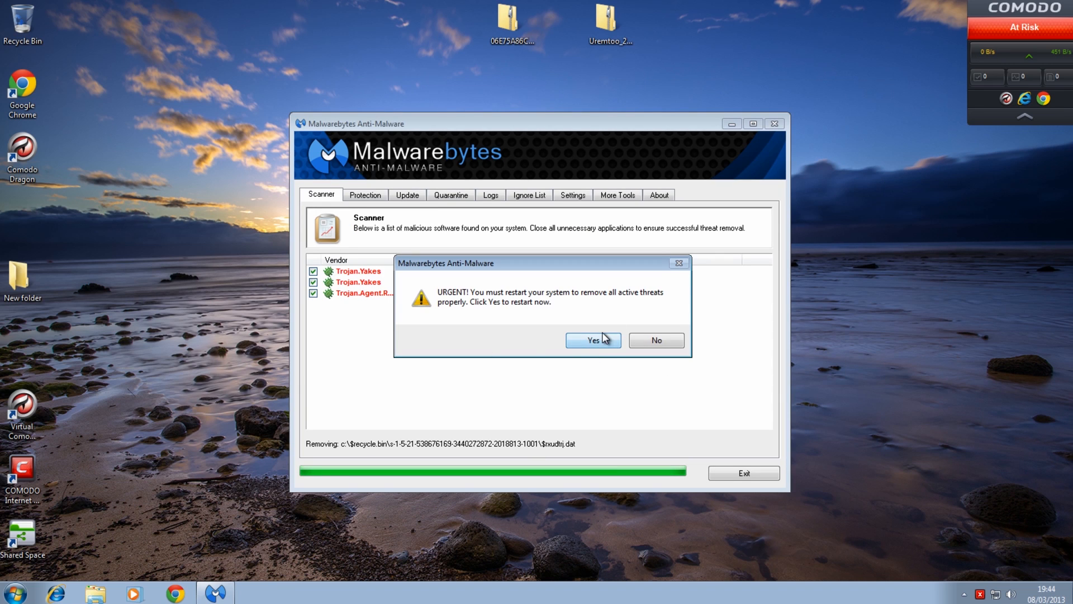
{"action": "mouse_move", "coordinate": [603, 344]}
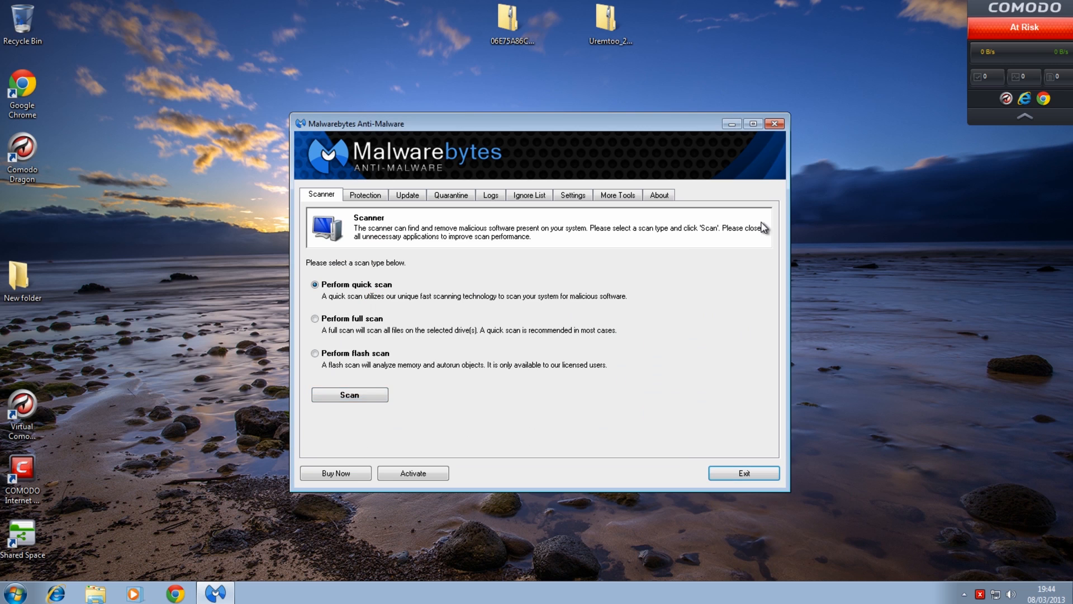
{"action": "left_click", "coordinate": [742, 472]}
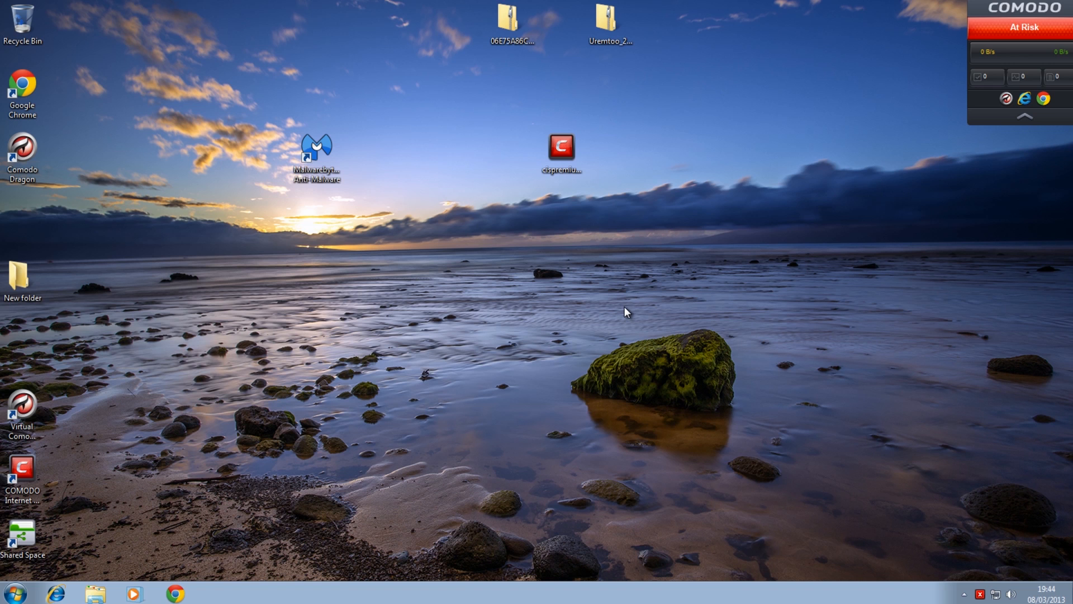